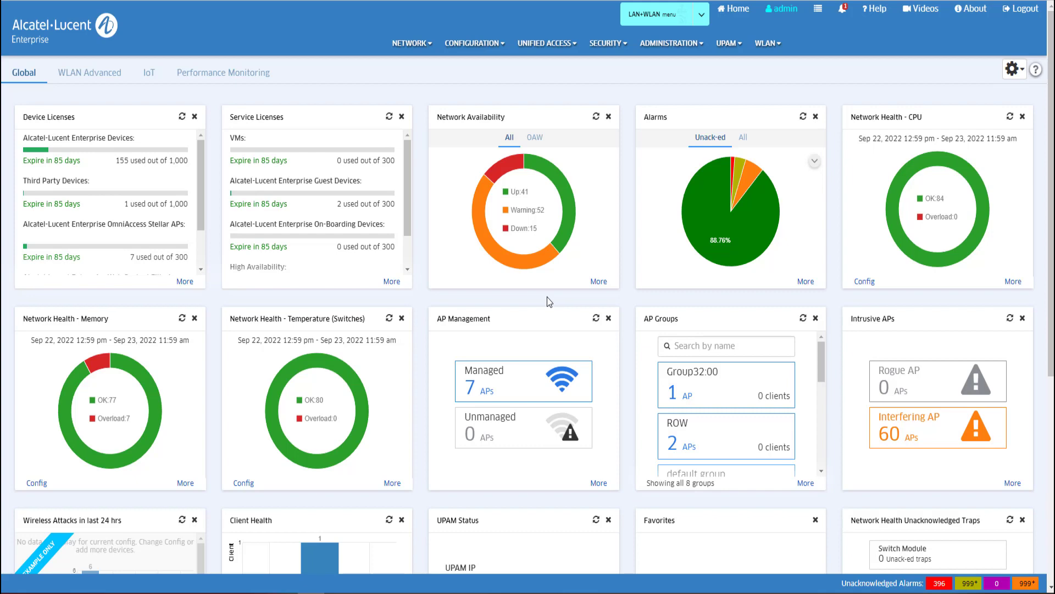
pyautogui.moveTo(547, 280)
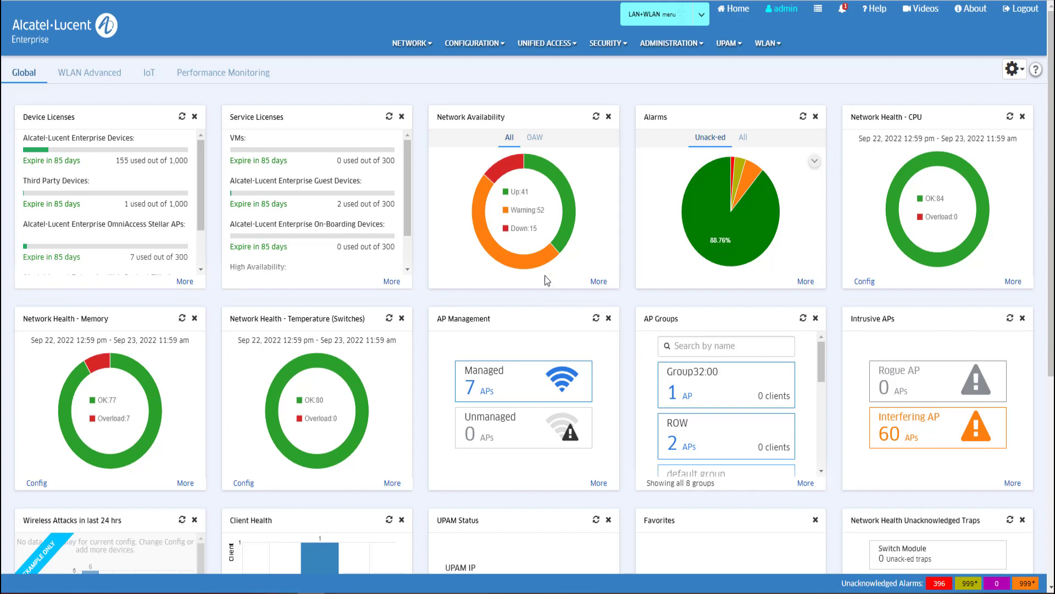
# Navigate to Network > AP Registration > Access Points to show the Unmanaged AP list
pyautogui.click(410, 42)
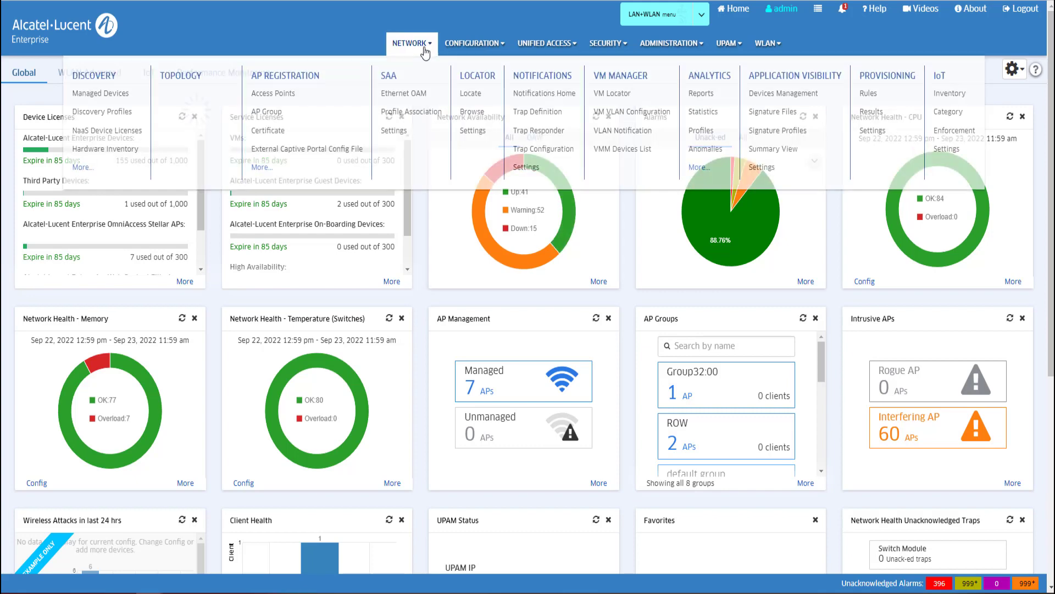
pyautogui.click(284, 75)
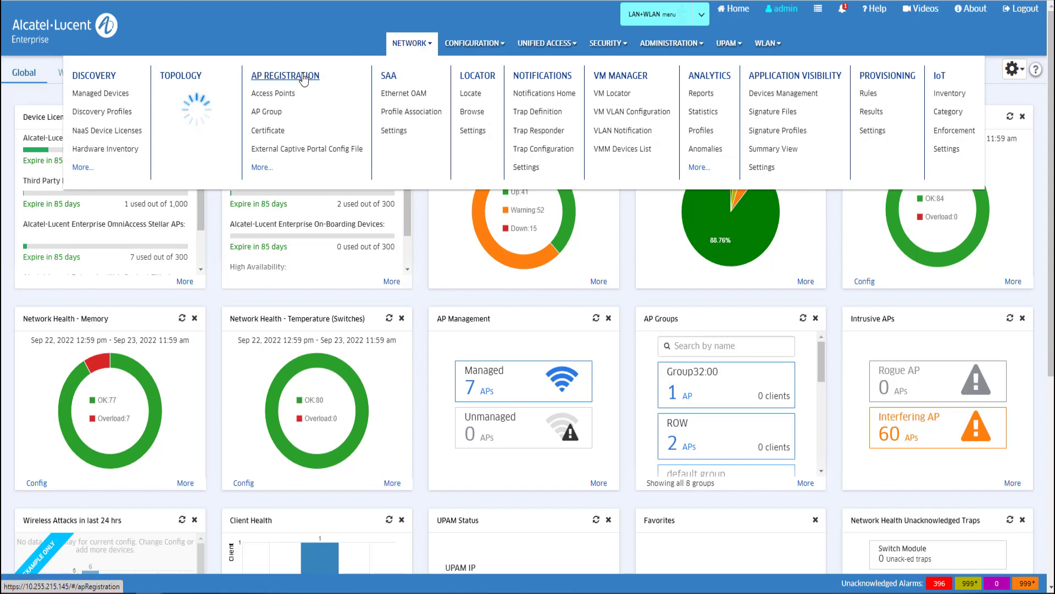
pyautogui.click(273, 92)
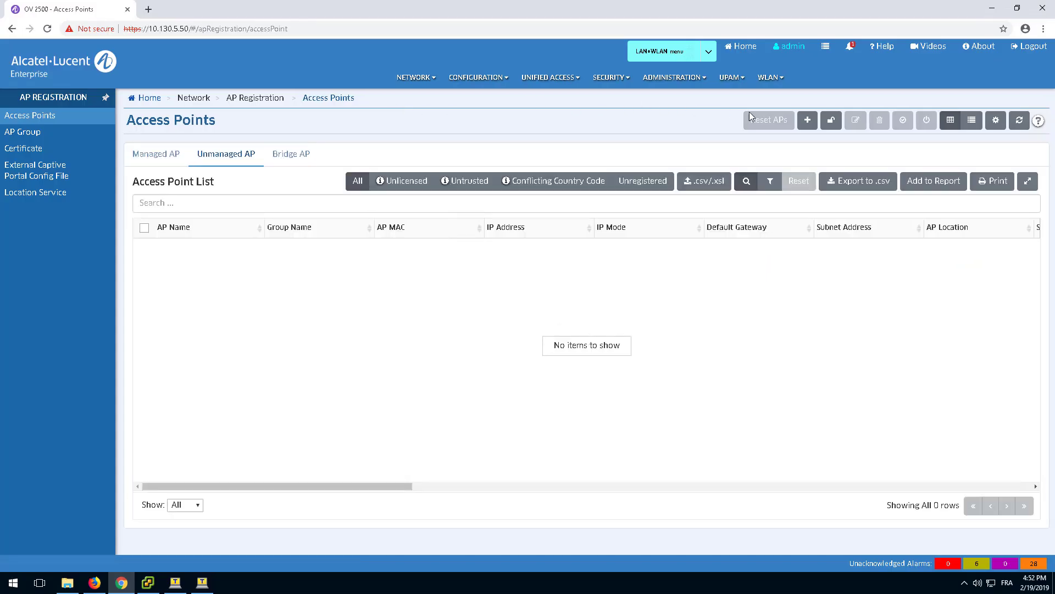
# Start a new AP entry with MAC DC:08:56:09:83:60 and name AP 1221
pyautogui.click(807, 119)
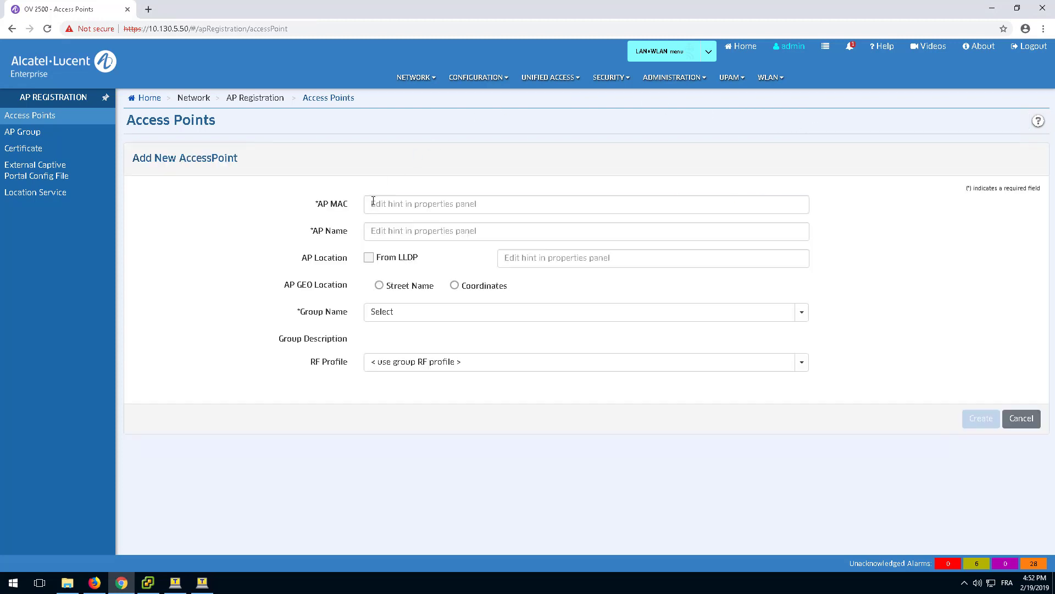
pyautogui.write('DC: : : : :')
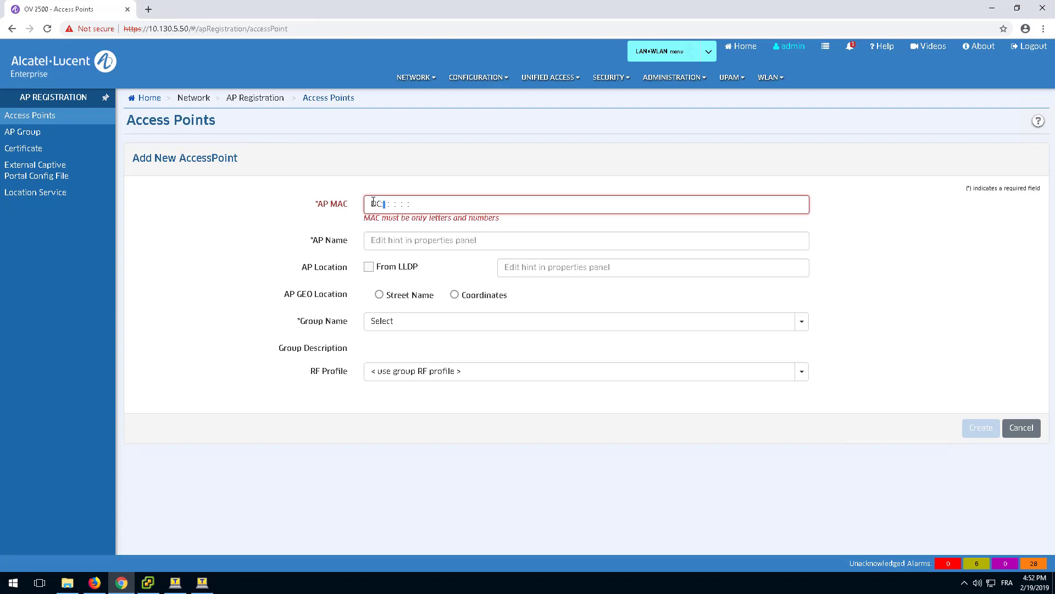
pyautogui.write('08')
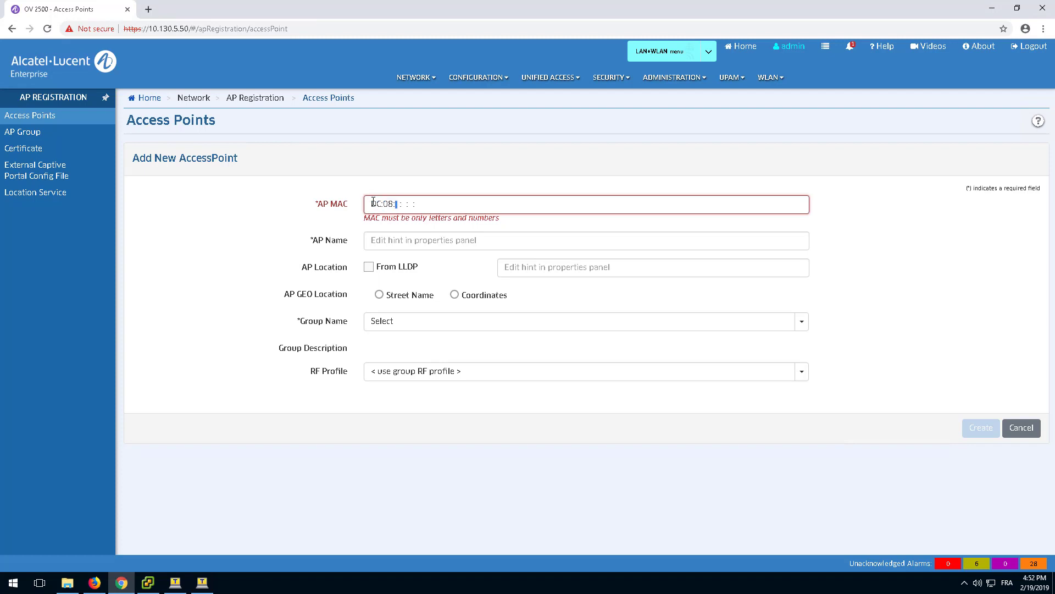
pyautogui.write('56:0')
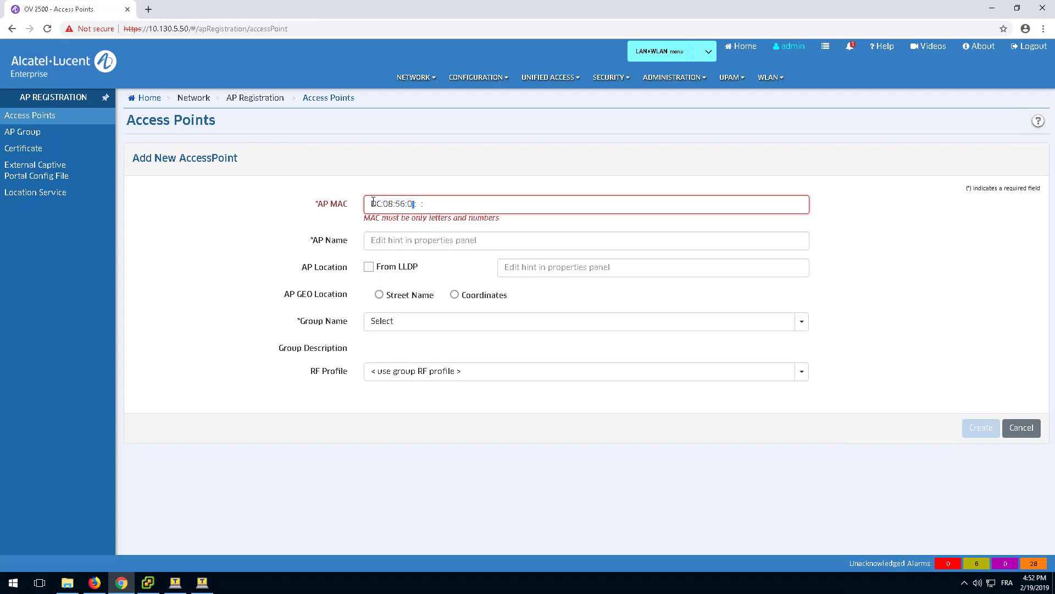
pyautogui.write('09:83:60')
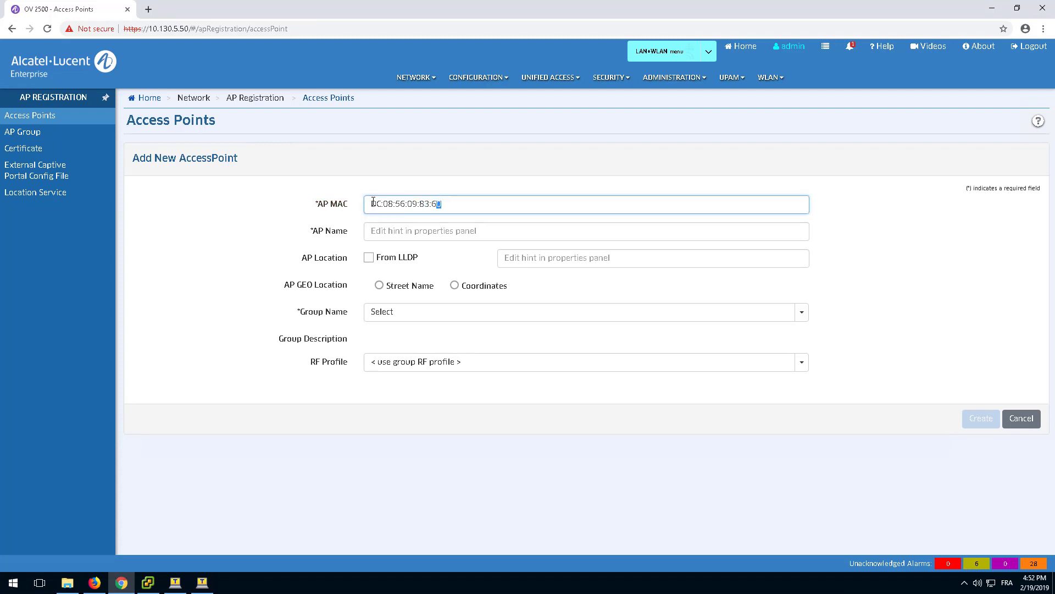
pyautogui.click(586, 231)
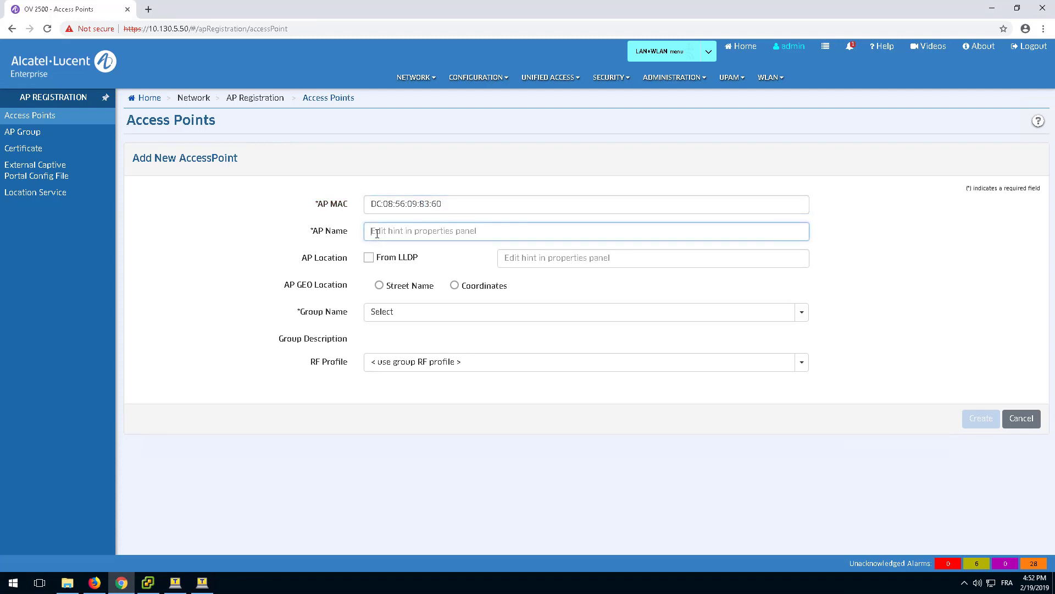
pyautogui.write('AP 1221')
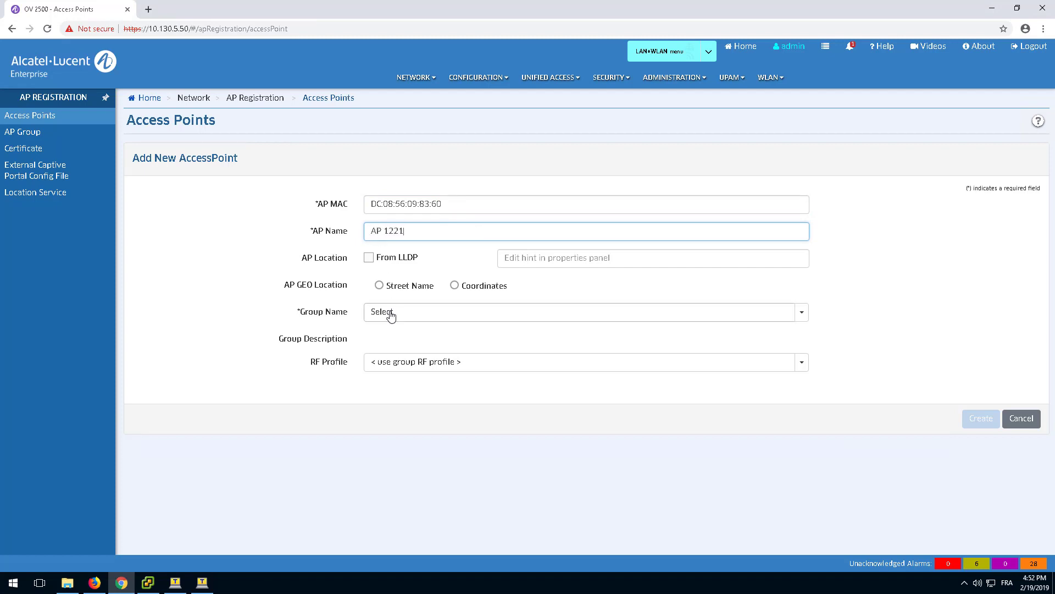
# Assign default group and default profile as RF profile, then create the whitelist entry
pyautogui.click(579, 311)
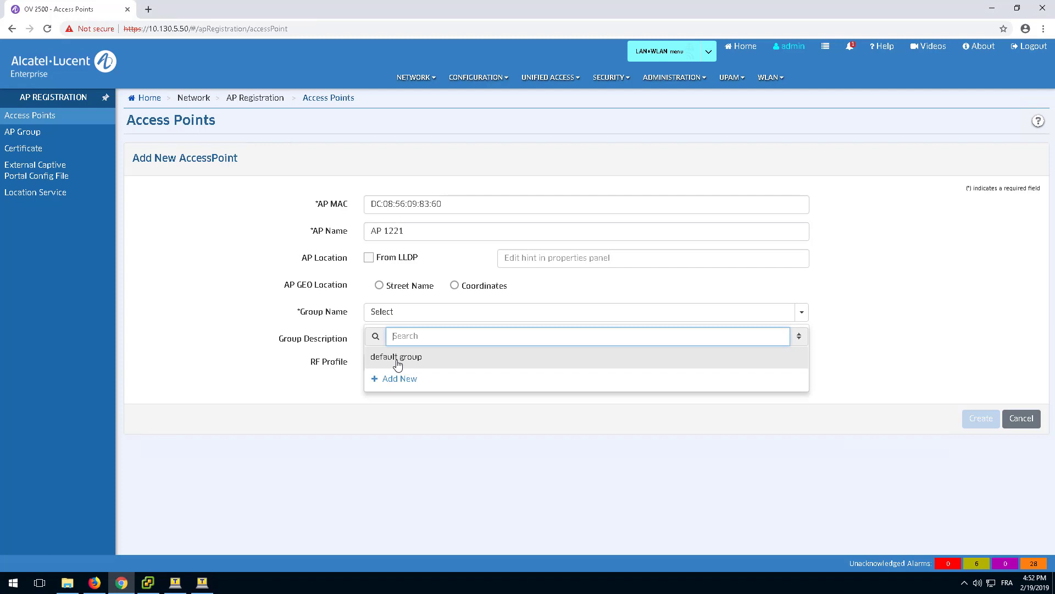
pyautogui.click(397, 356)
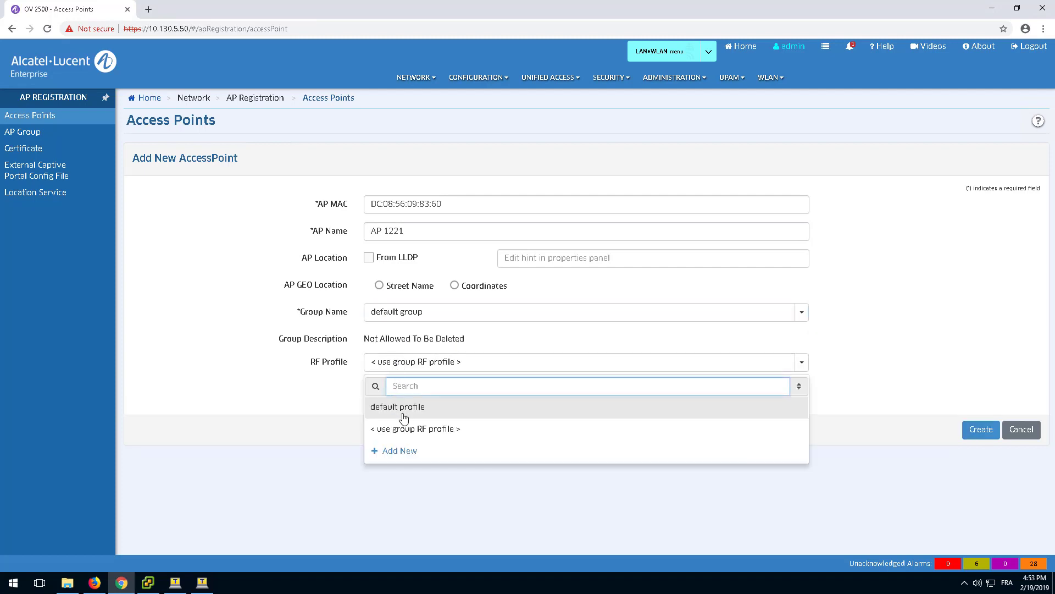
pyautogui.click(398, 406)
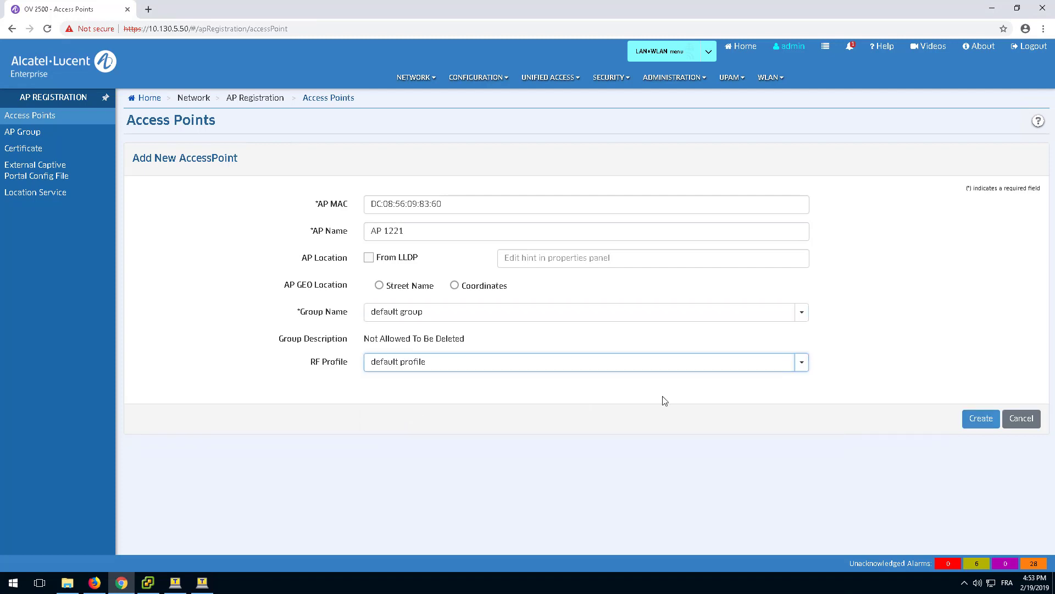
pyautogui.click(980, 418)
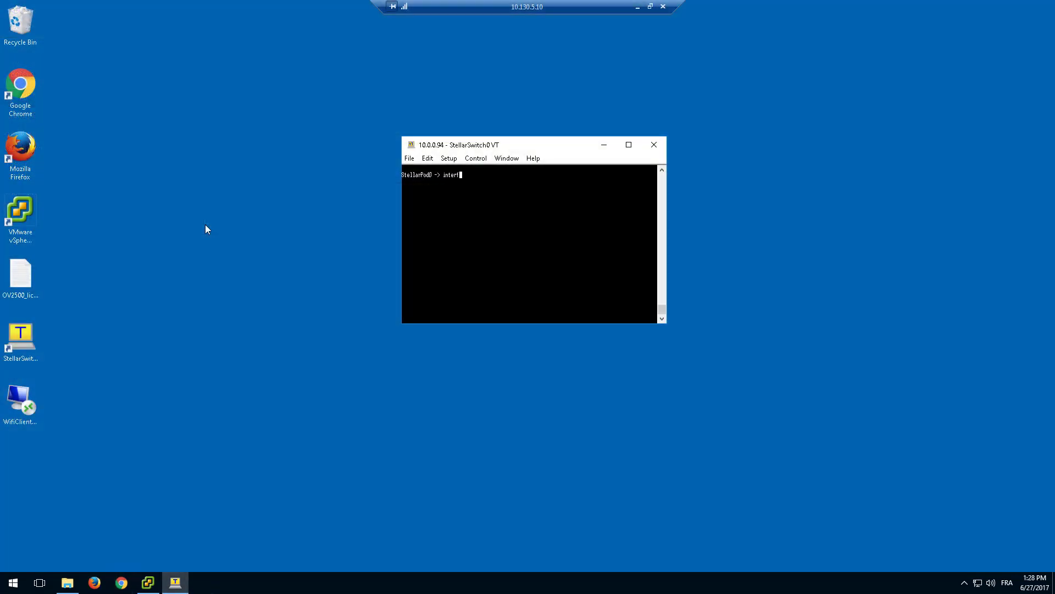
# Enter the interfaces 1/5 admin-state command at the switch prompt
pyautogui.write('aces')
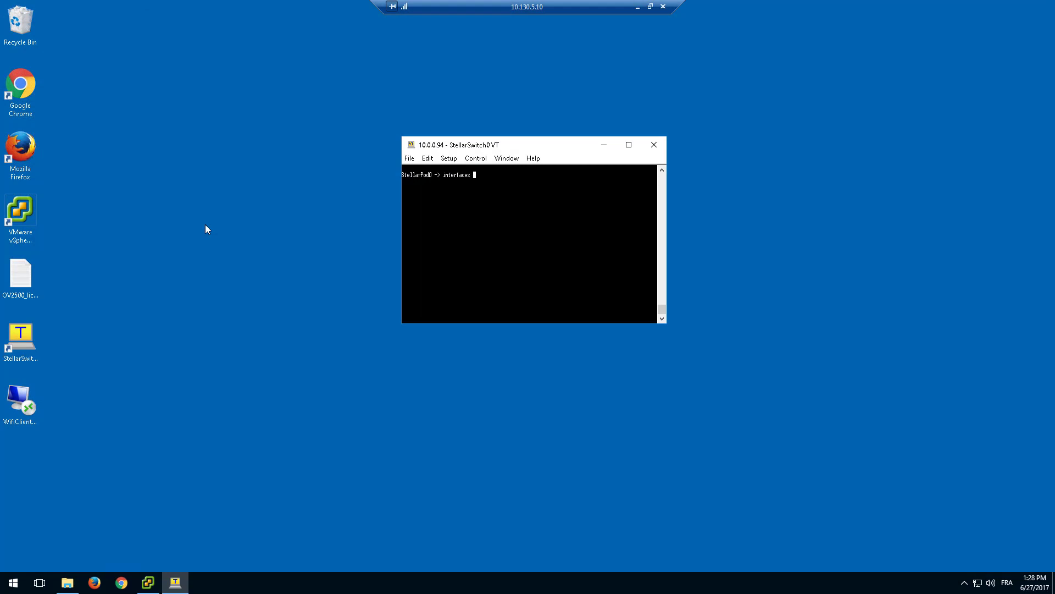
pyautogui.write('1/5 adm')
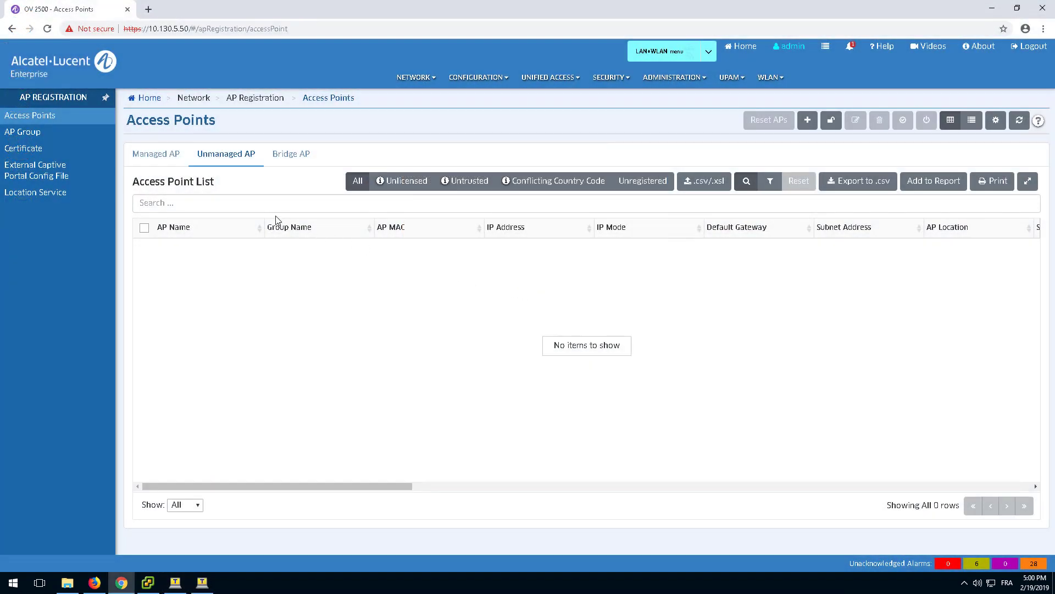
# Show AP 1221 in the Managed AP list and display its general details (IP 10.7.0.101)
pyautogui.click(155, 154)
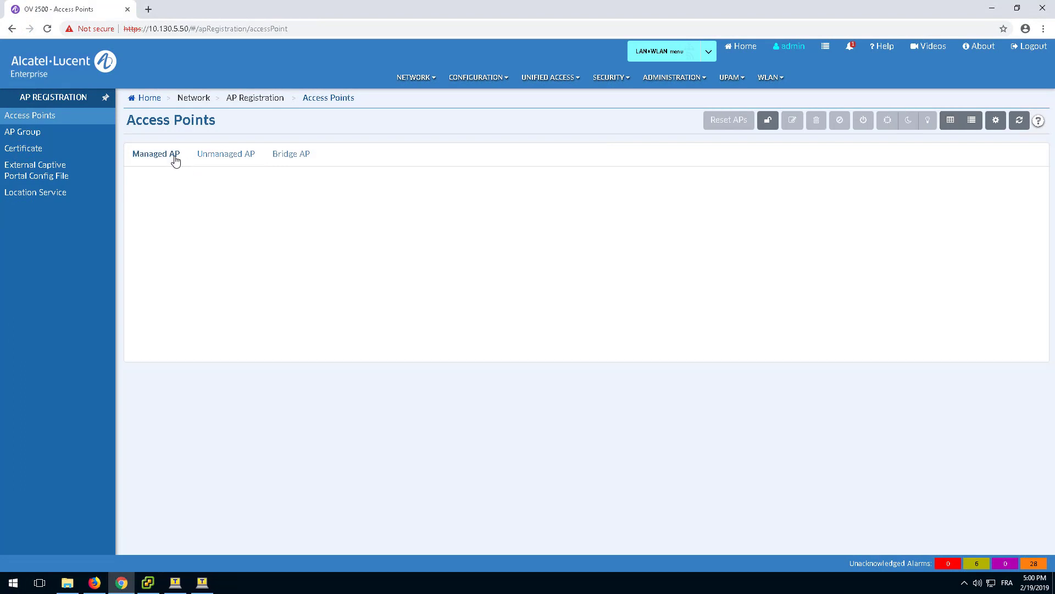
pyautogui.click(155, 154)
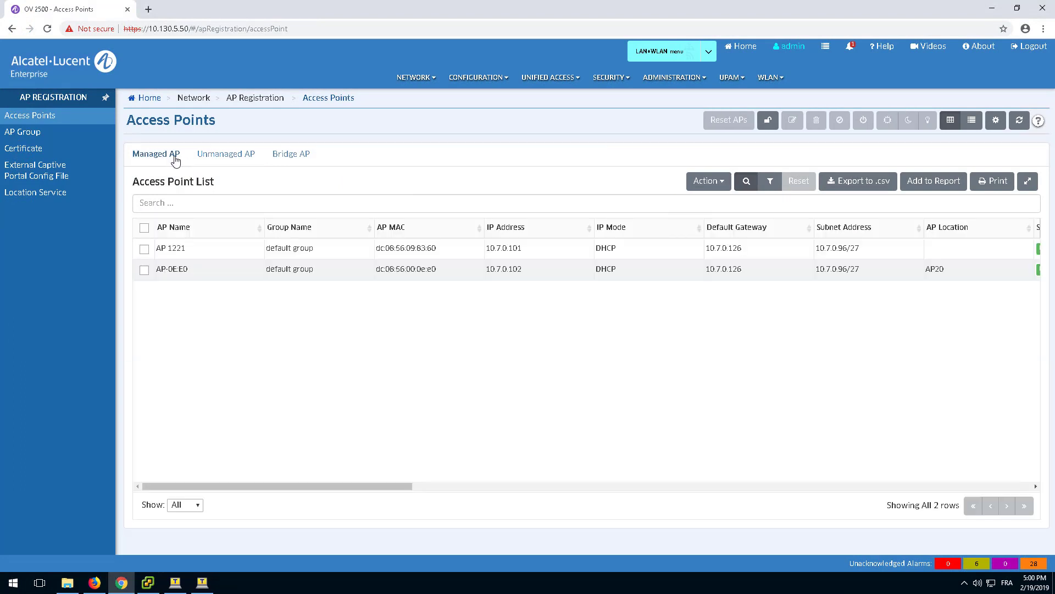
pyautogui.click(144, 248)
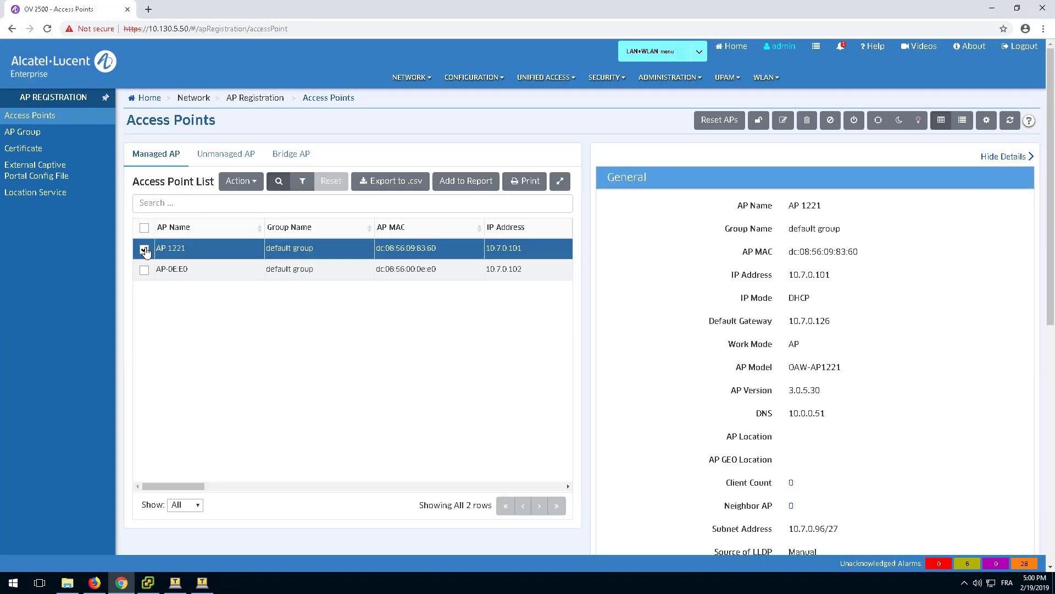